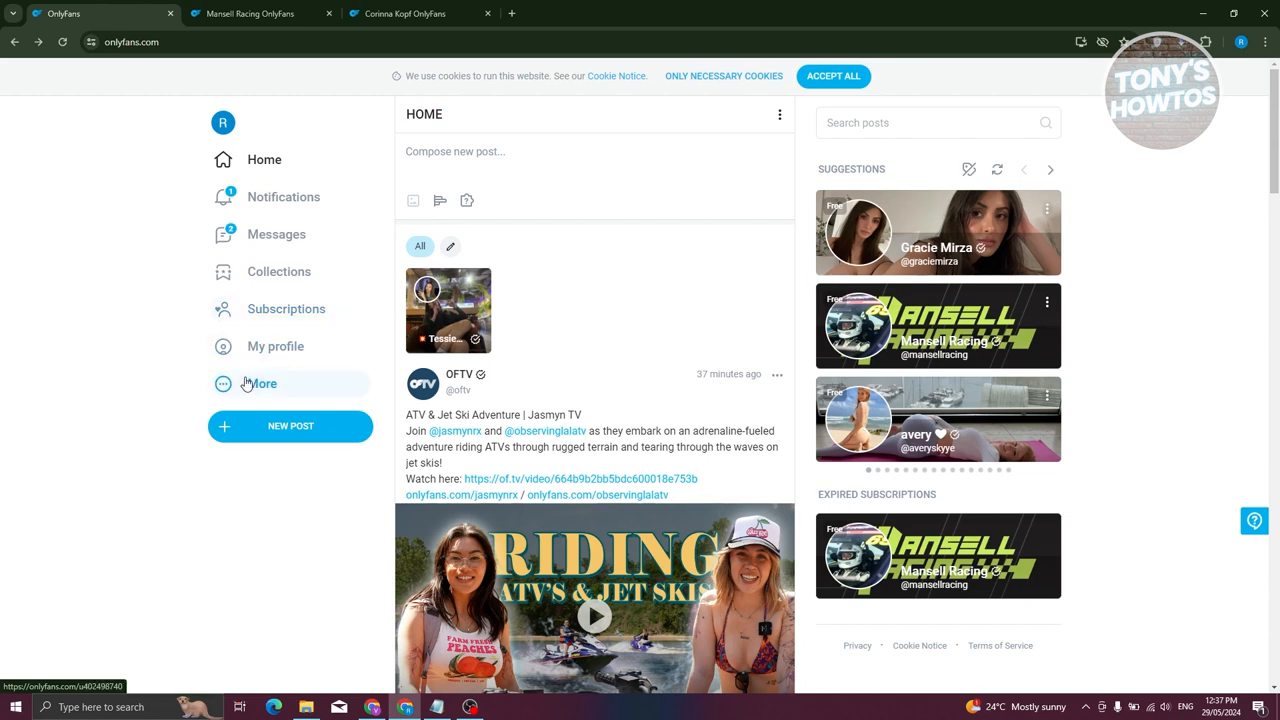
Step: Bring up the account menu from 'More' in the left sidebar
click(260, 384)
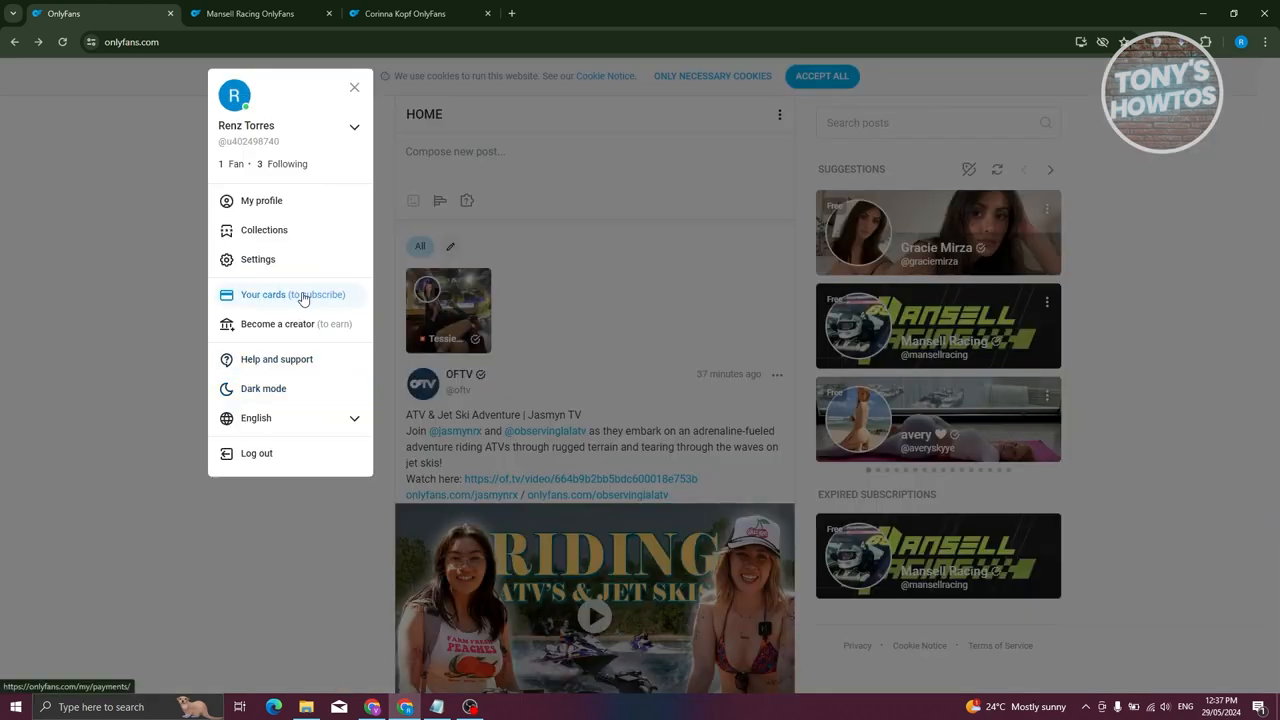
Step: Go to 'Your cards' to view the Payment Cards page with the saved Mastercard
click(292, 294)
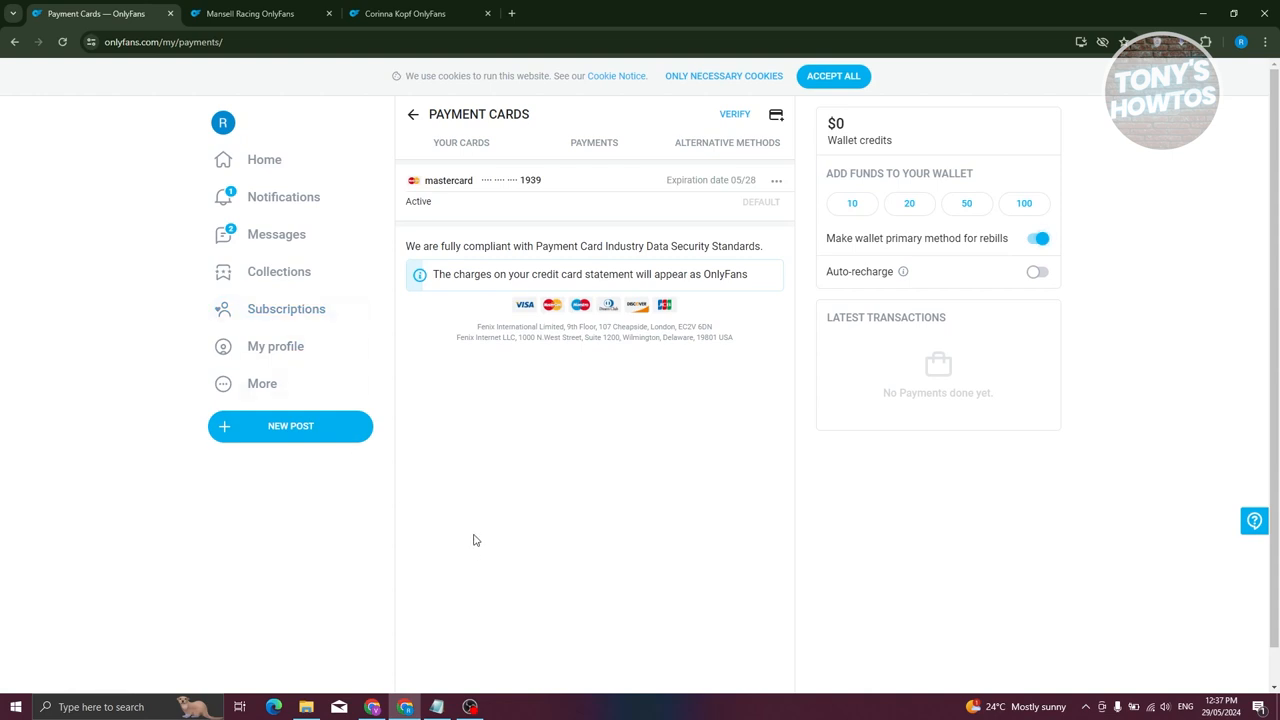
mouse_move(516, 472)
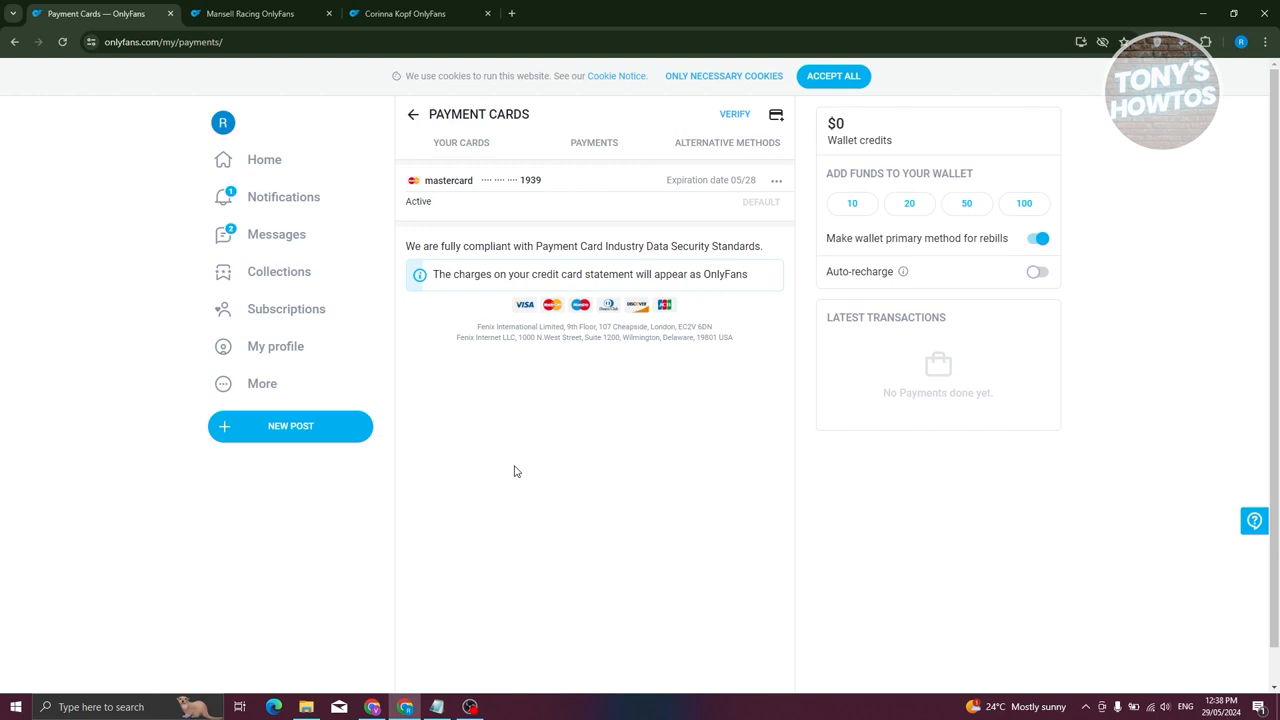
mouse_move(576, 228)
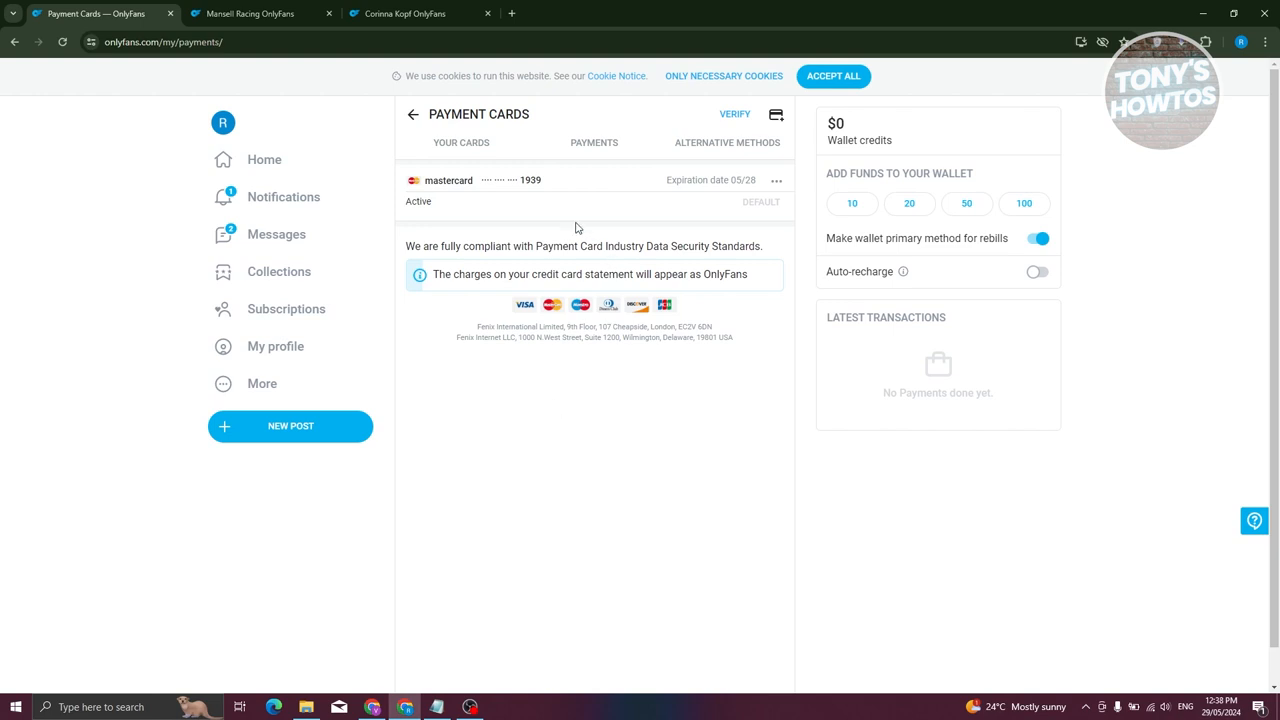
mouse_move(560, 200)
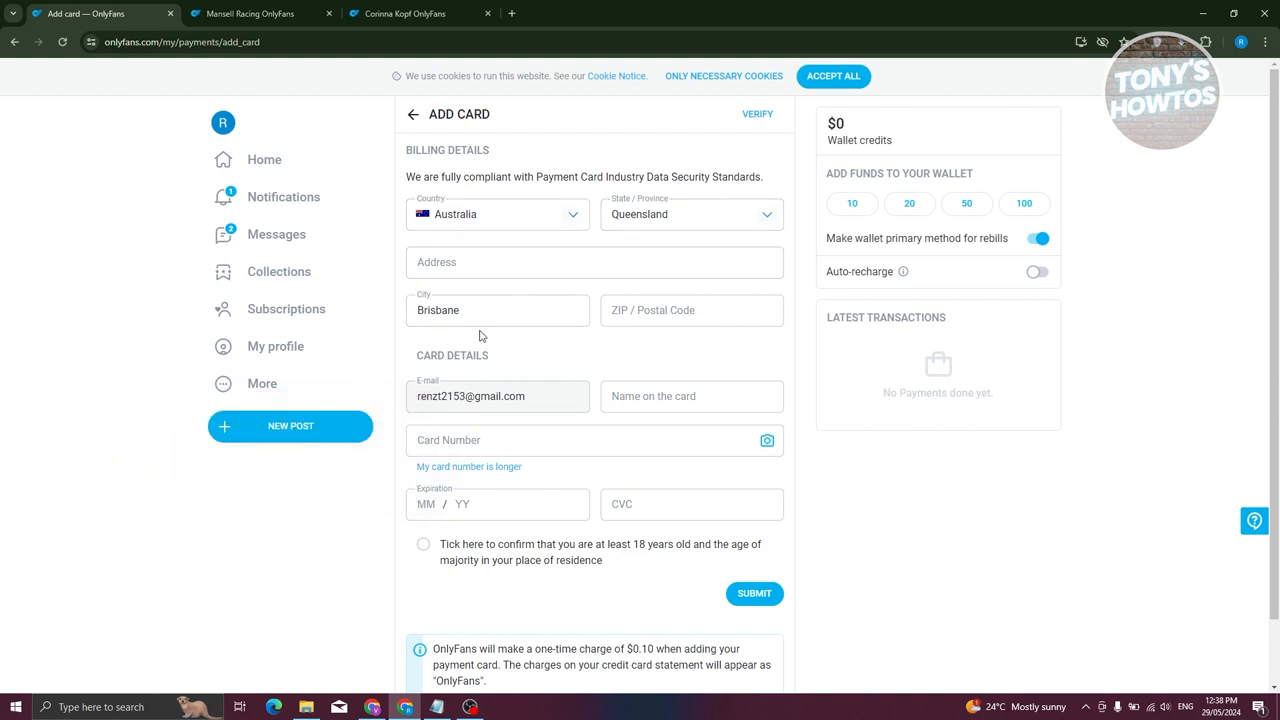
mouse_move(676, 348)
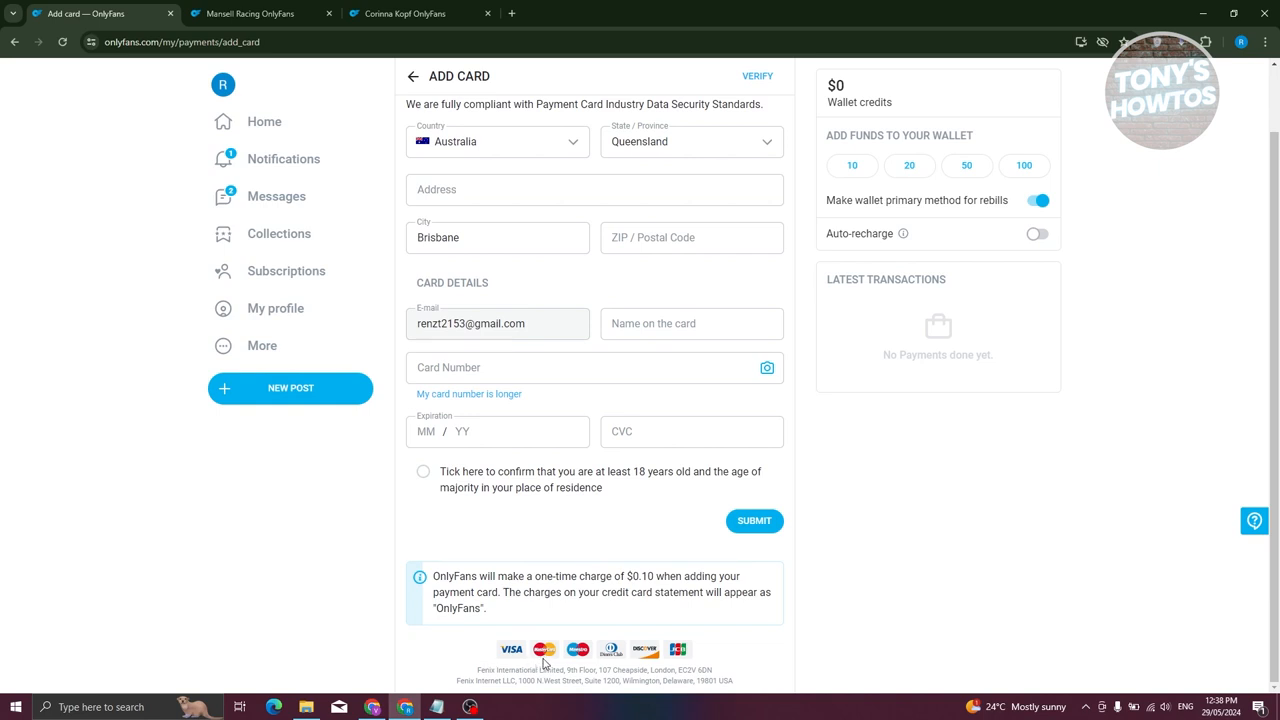
mouse_move(596, 664)
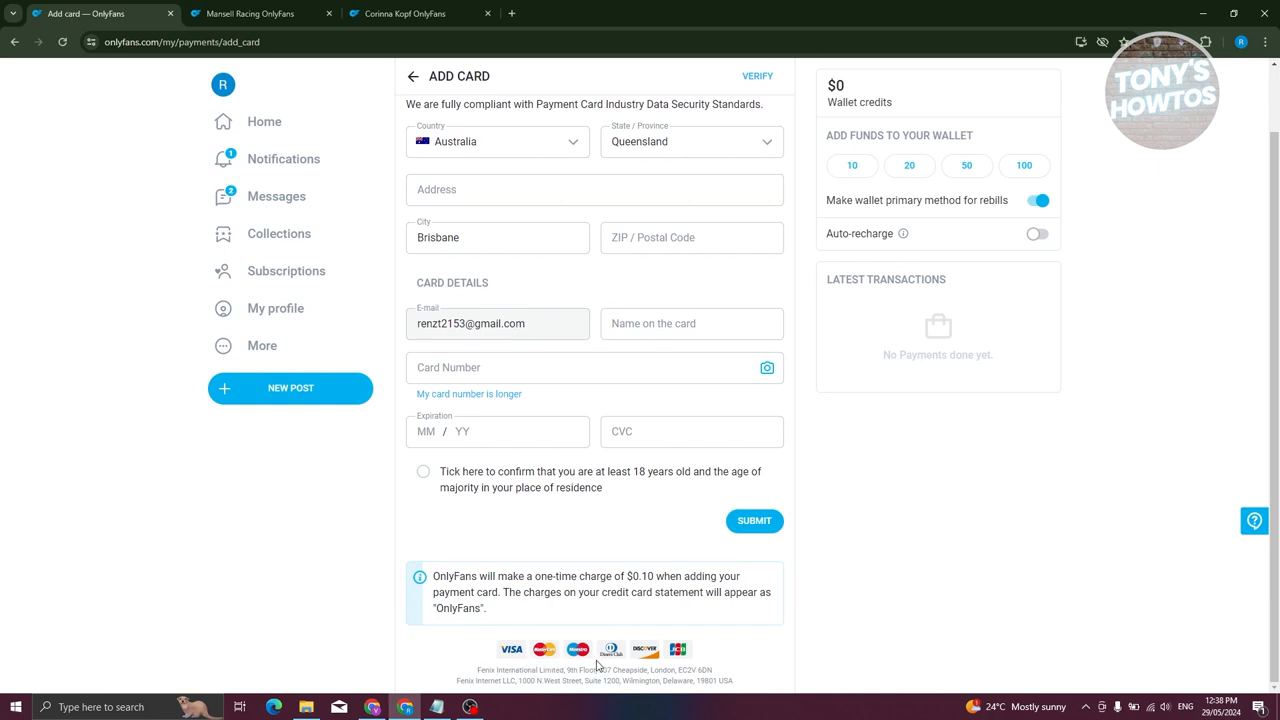
mouse_move(616, 664)
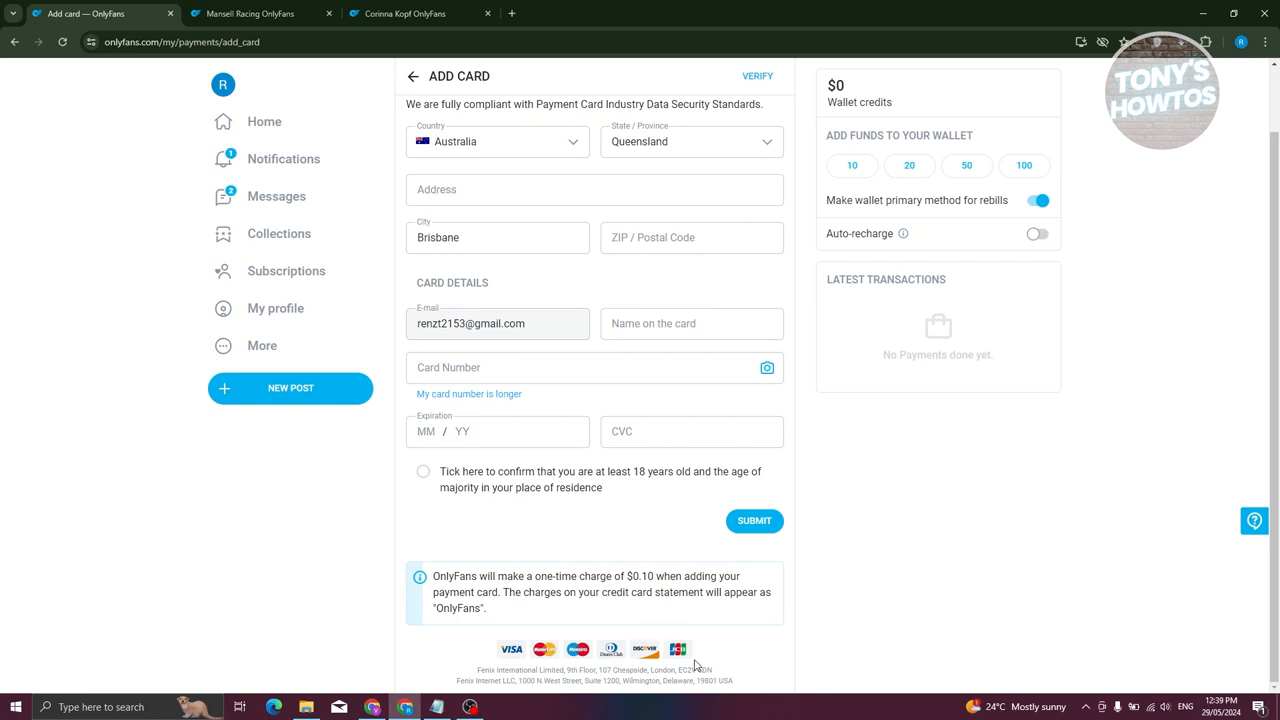
mouse_move(548, 536)
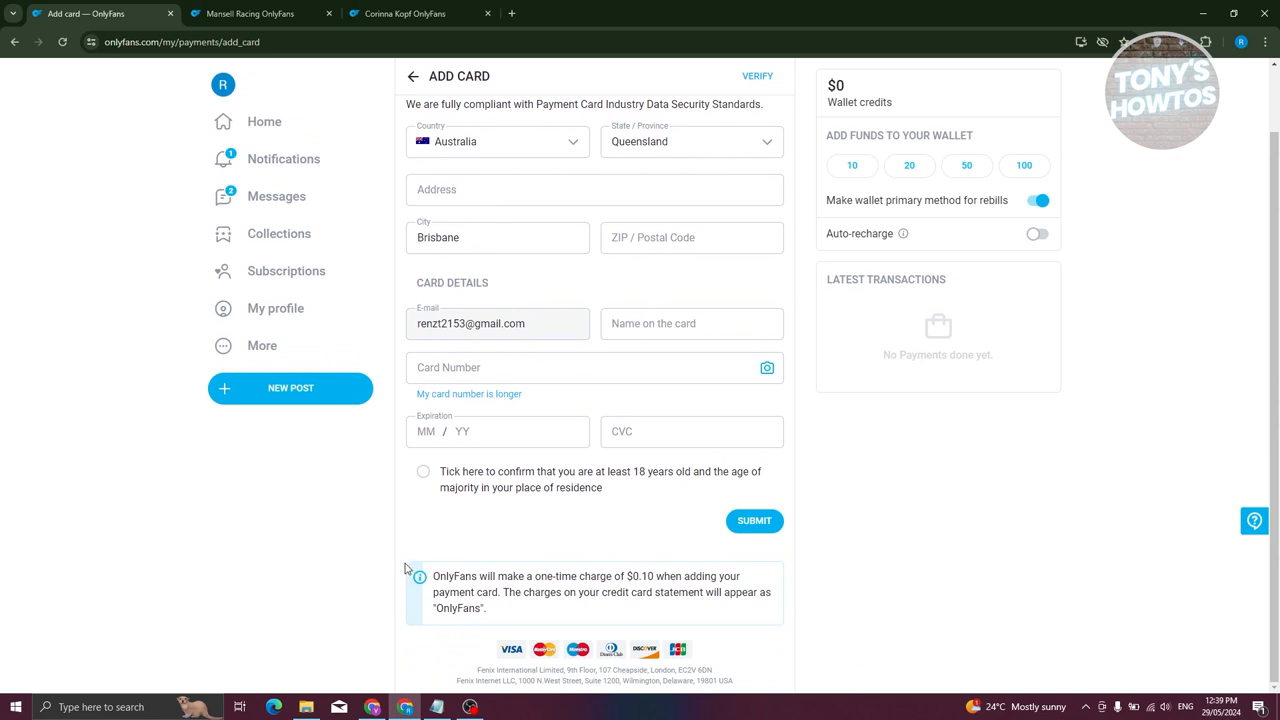
mouse_move(920, 520)
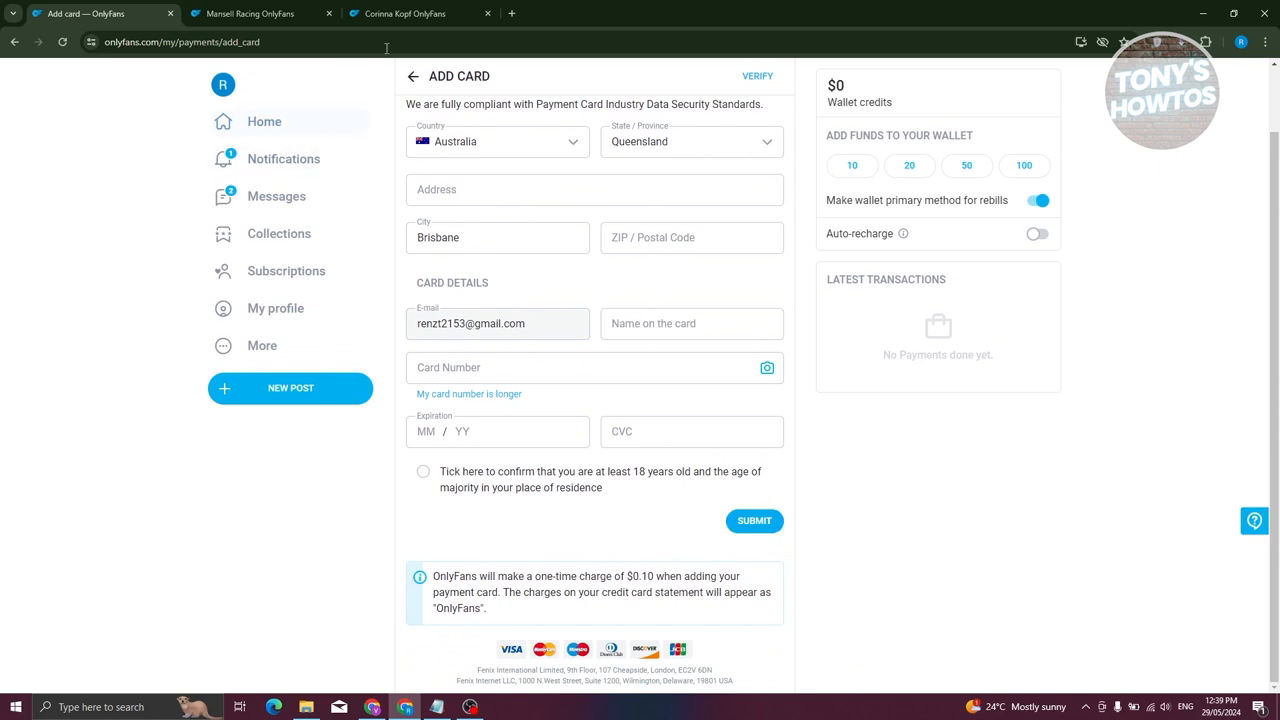
click(400, 12)
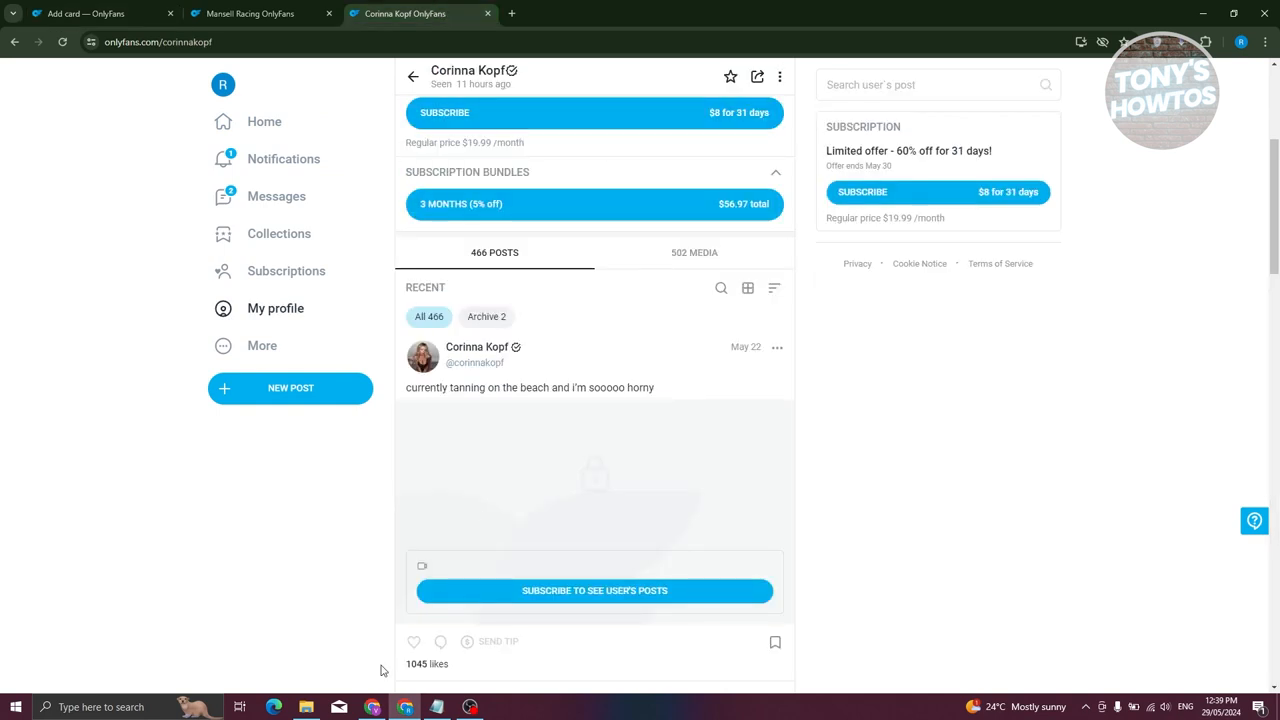
mouse_move(366, 654)
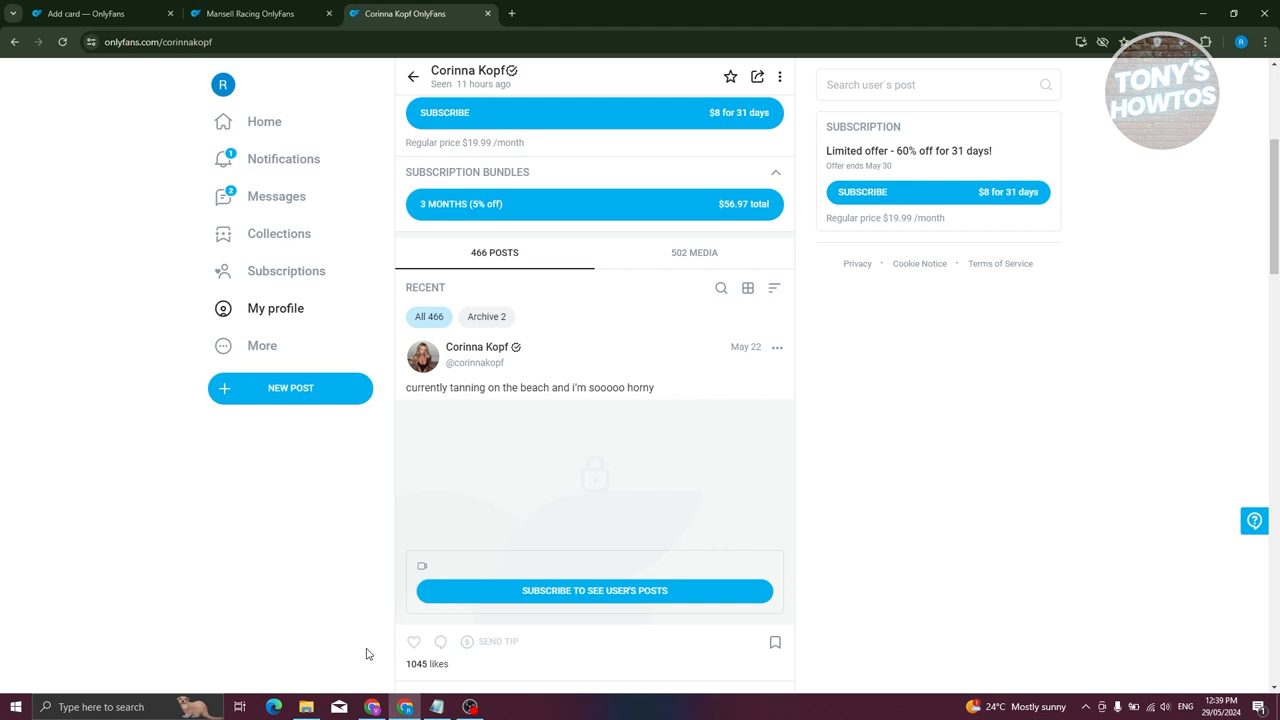
click(100, 12)
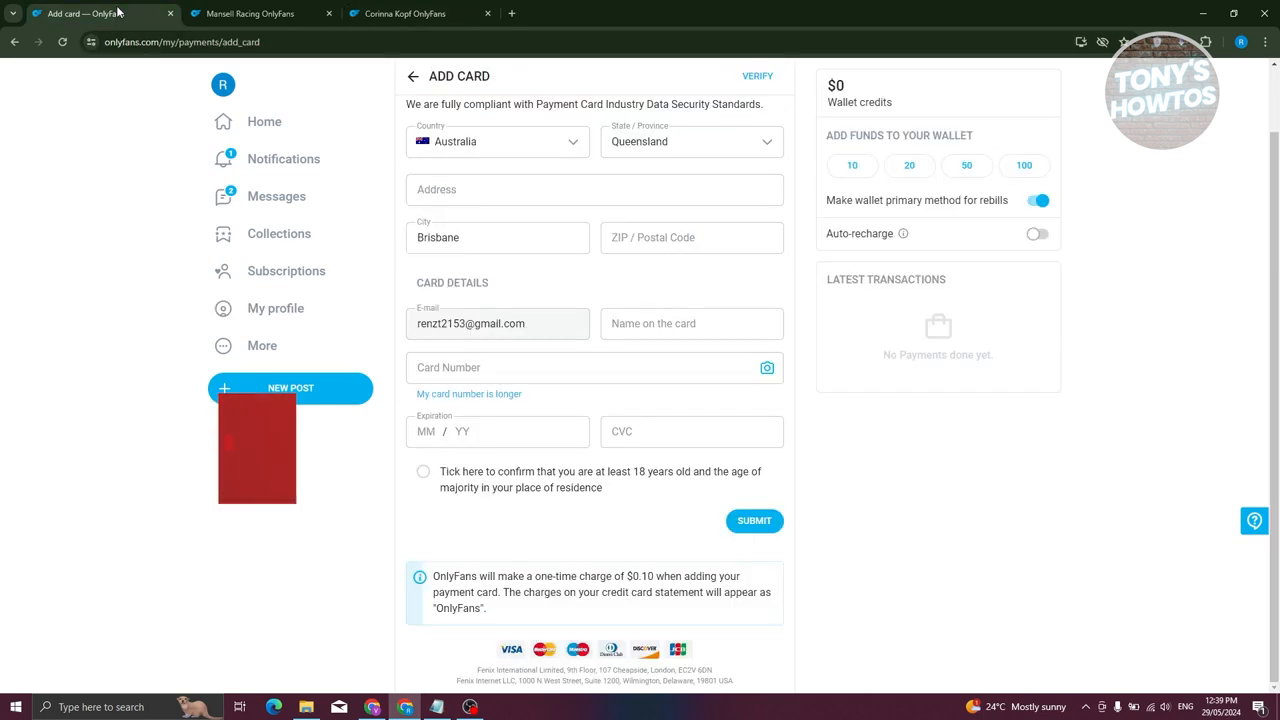